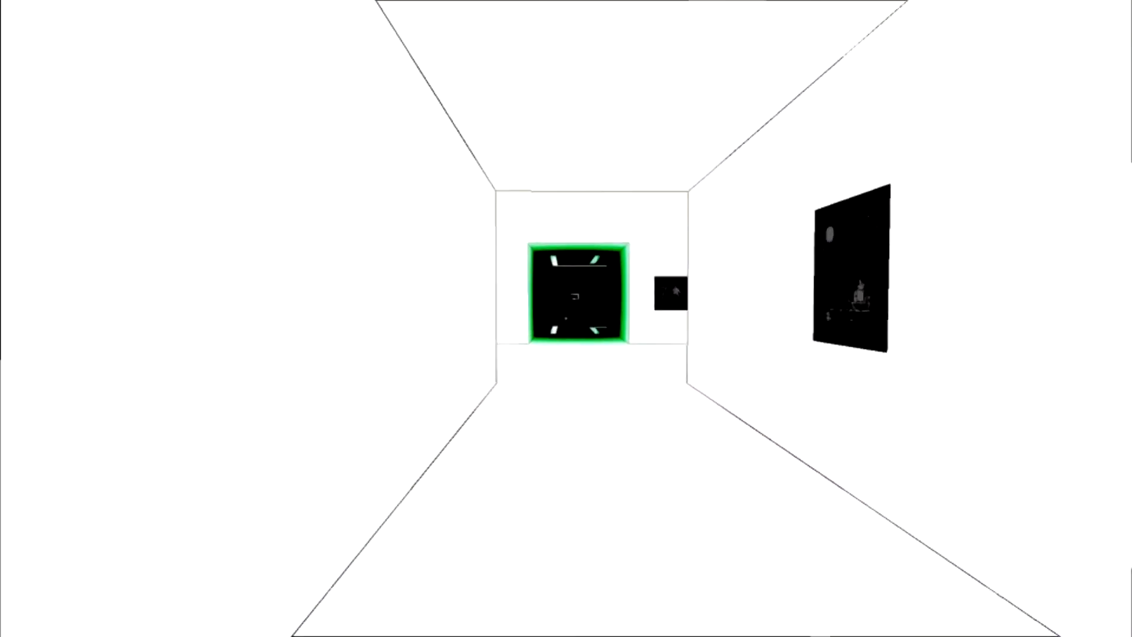
Step: Read the black wall sign's hint: "Look a little harder, and you will find a way forward."
left_click(576, 298)
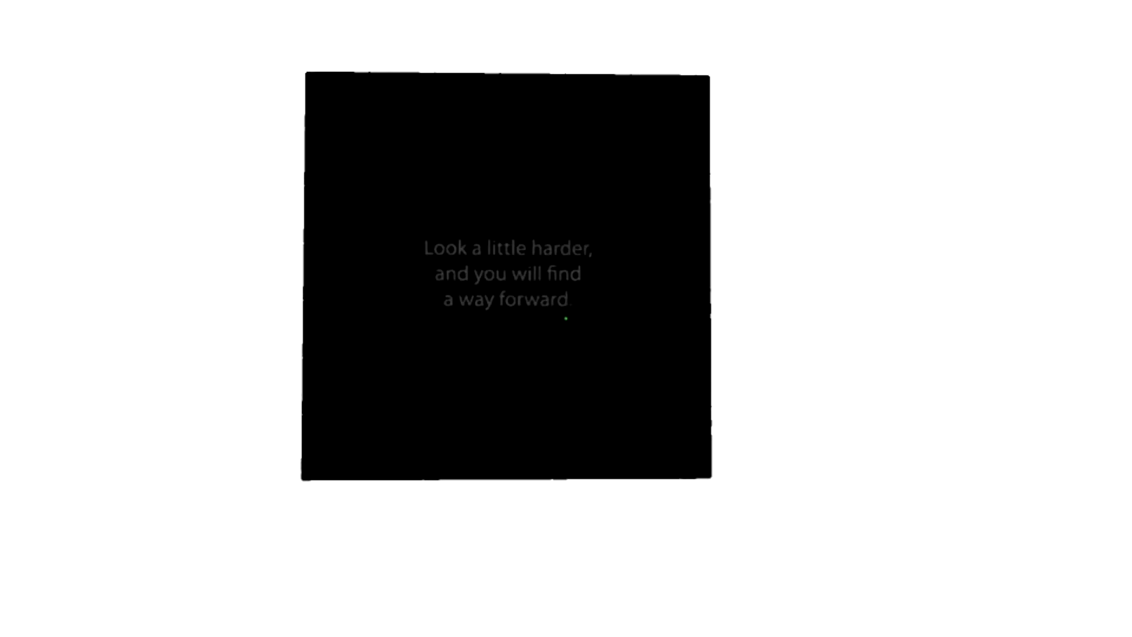